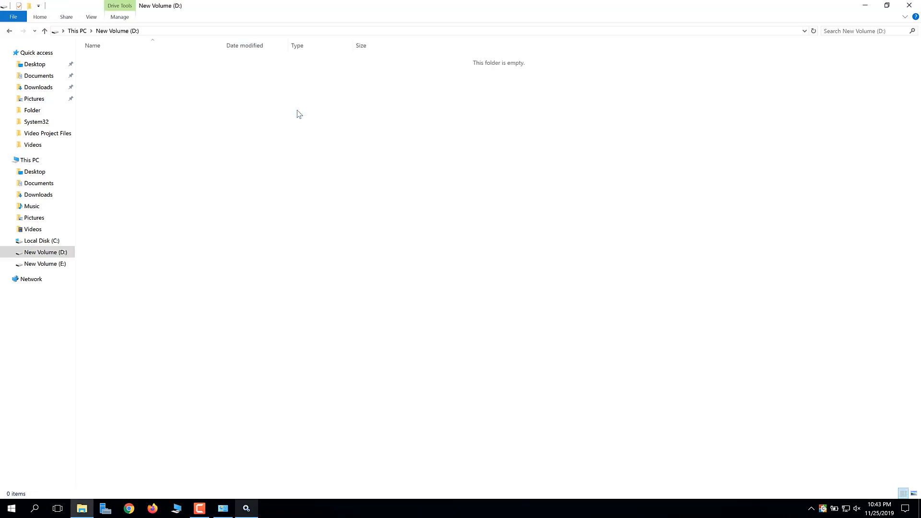
# Step: Create a DCShare folder on drive D and share it with user DC SSO
pyautogui.rightClick(300, 114)
pyautogui.write('DCS')
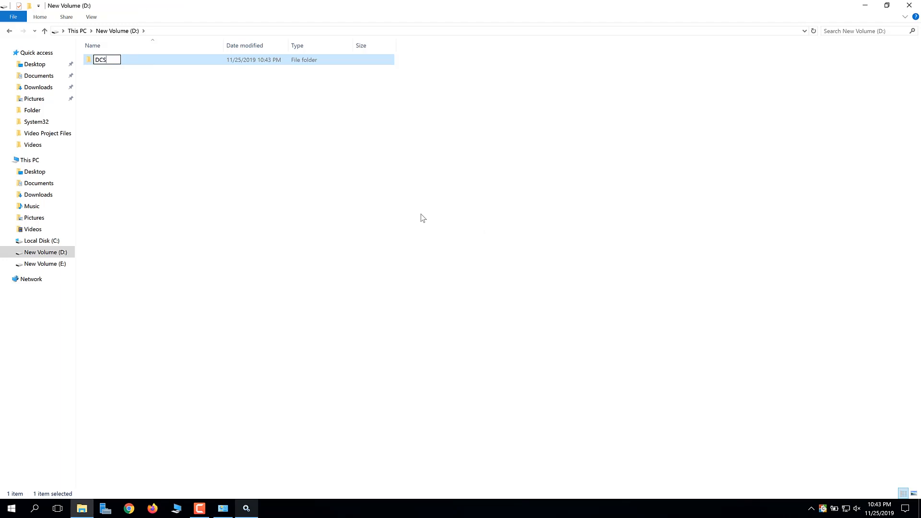
pyautogui.rightClick(101, 60)
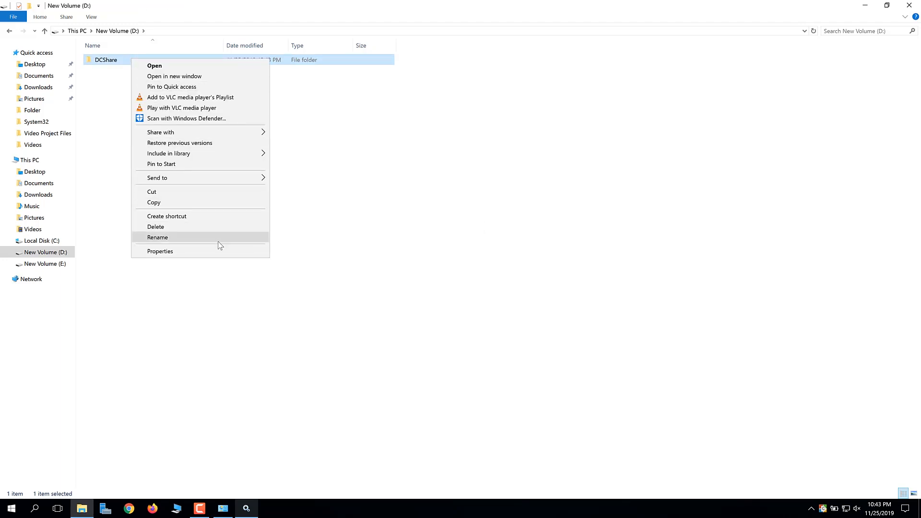
pyautogui.click(160, 251)
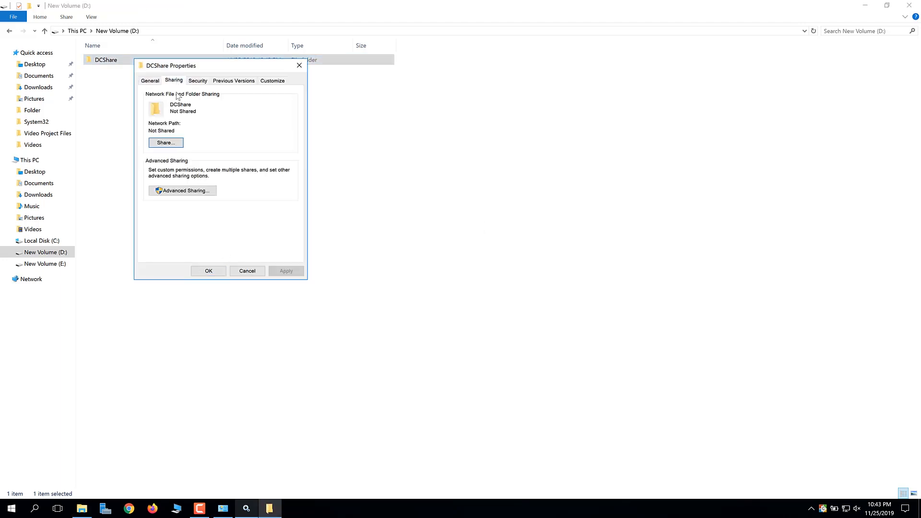
pyautogui.click(165, 143)
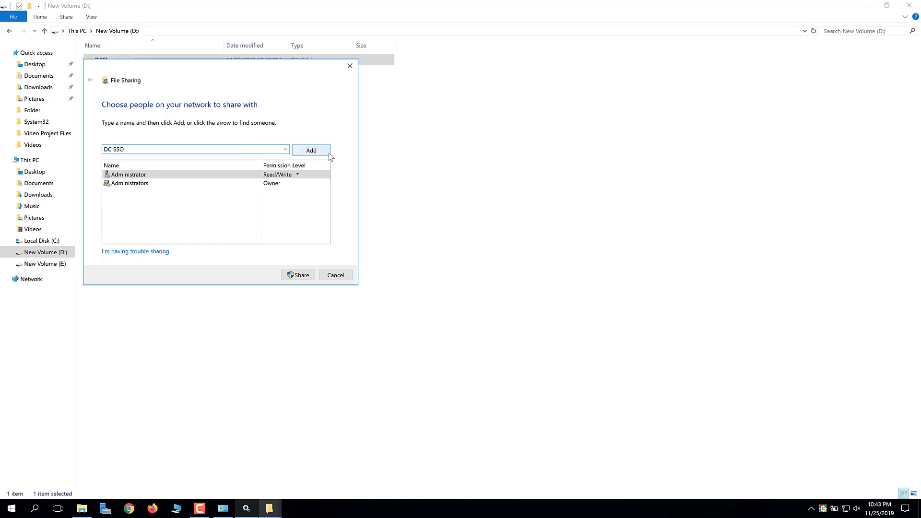
pyautogui.click(298, 275)
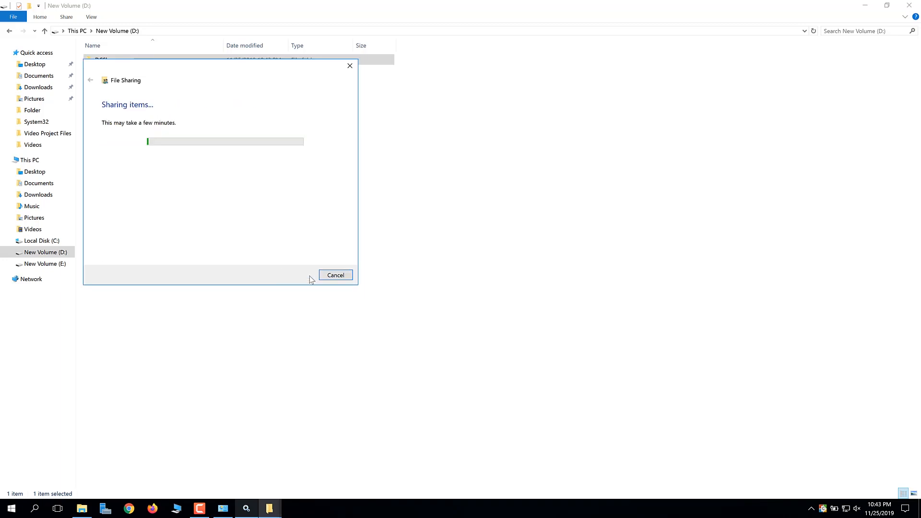
pyautogui.write('ems-demow16:8020/configurations.do')
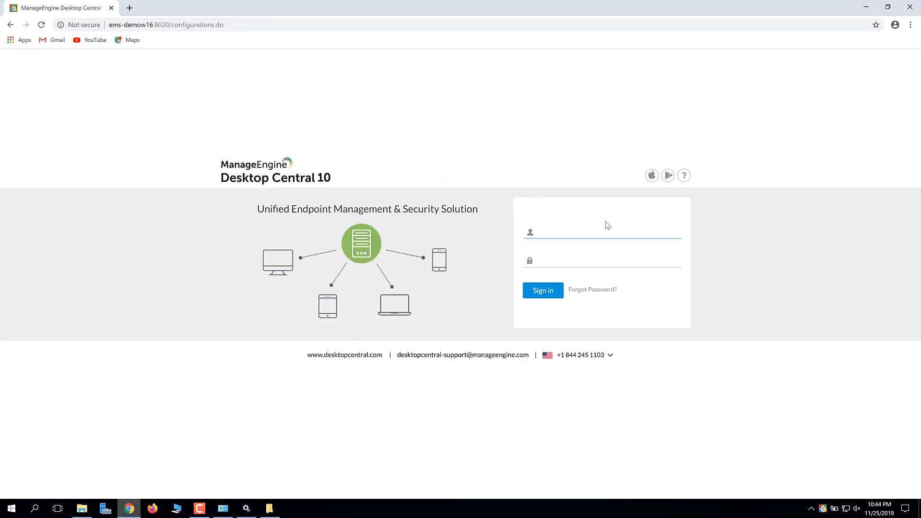
# Step: Sign in as admin and open Software Deployment's Software Repository settings
pyautogui.write('admin')
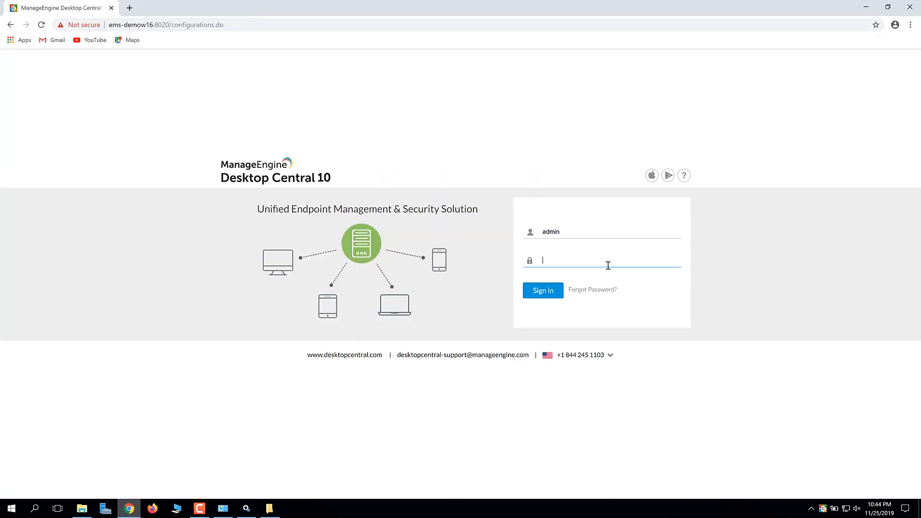
pyautogui.click(543, 290)
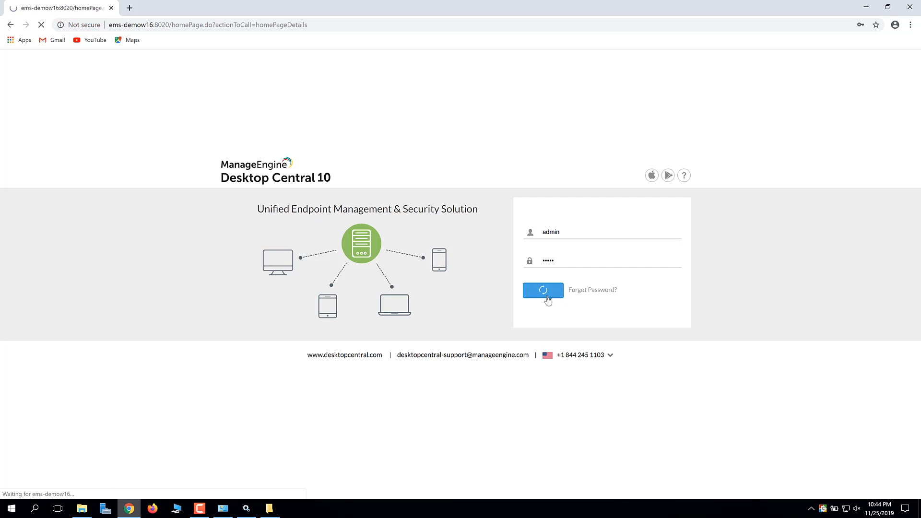
pyautogui.click(543, 290)
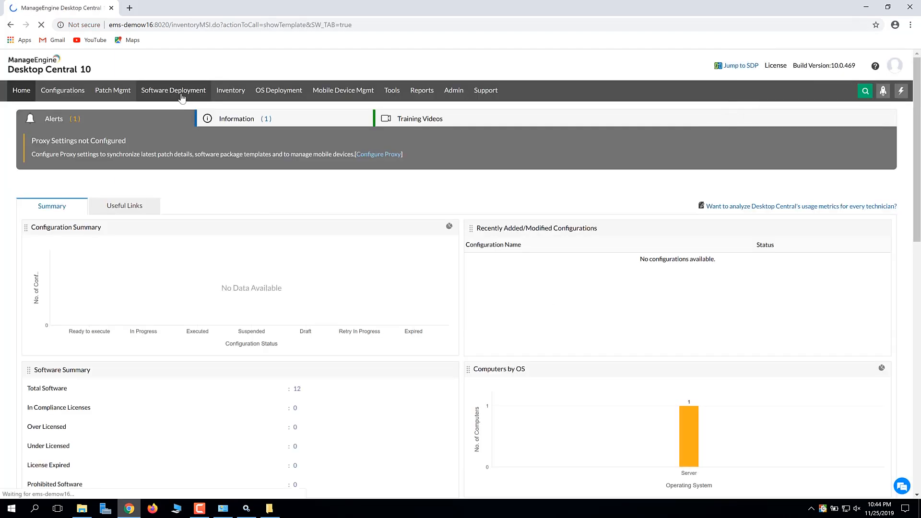
pyautogui.click(173, 91)
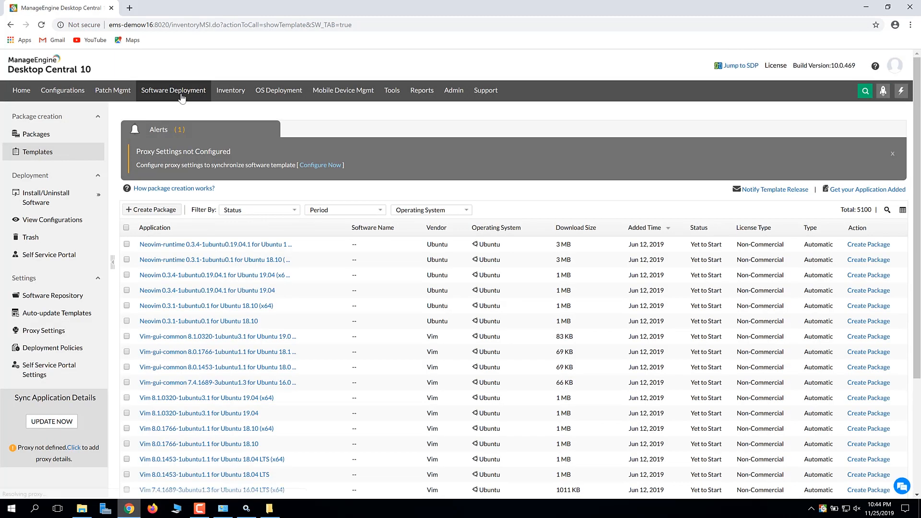
pyautogui.moveTo(82, 299)
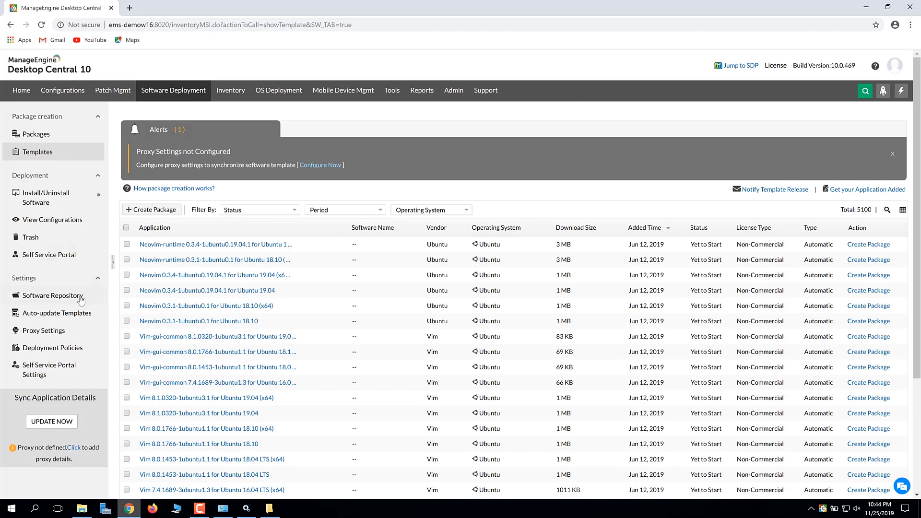
pyautogui.click(43, 296)
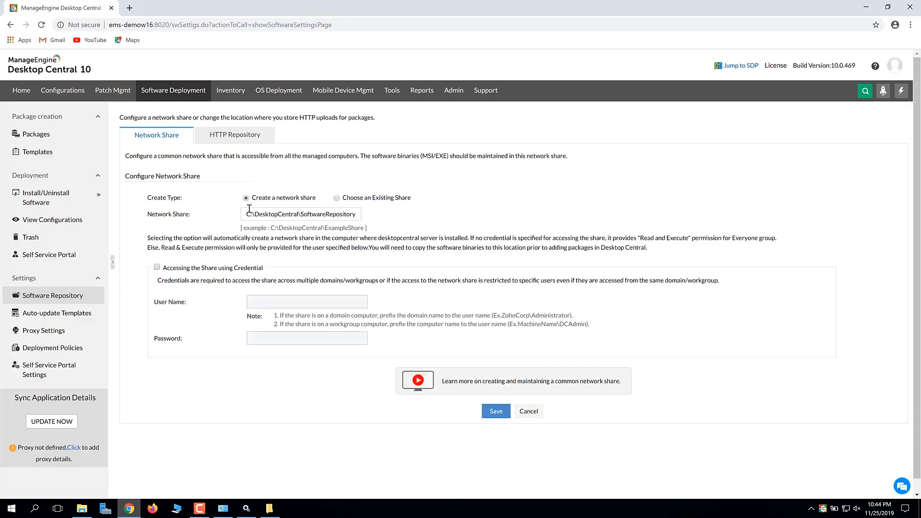
# Step: Select the existing share \\EMS-DEMOW16\DCShare\ as the repository network share
pyautogui.doubleClick(281, 198)
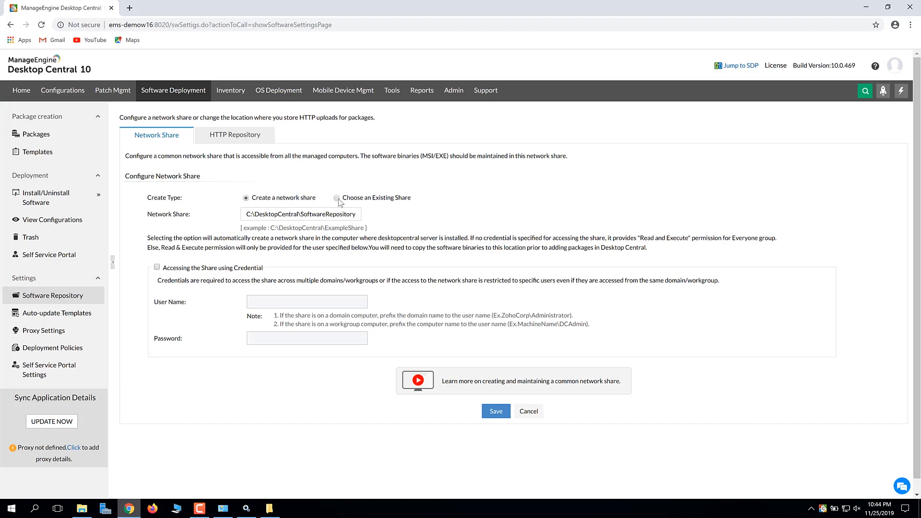
pyautogui.click(337, 197)
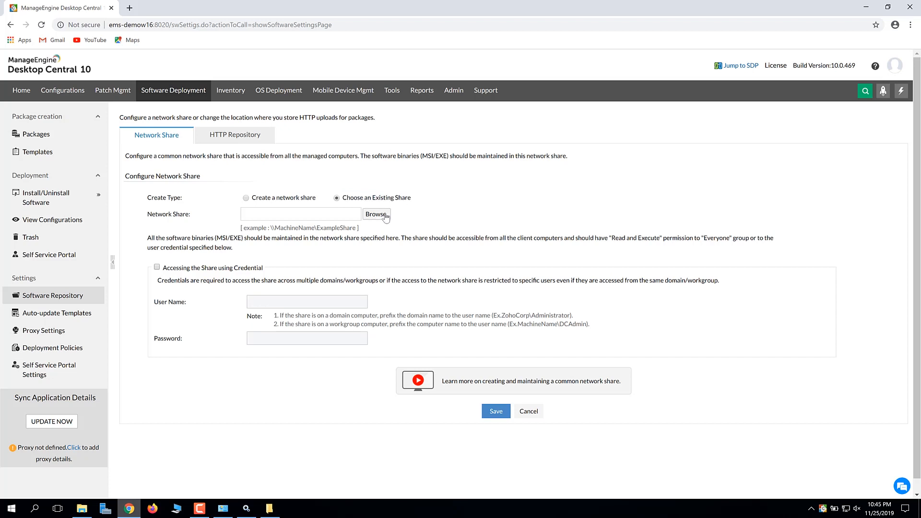
pyautogui.click(376, 214)
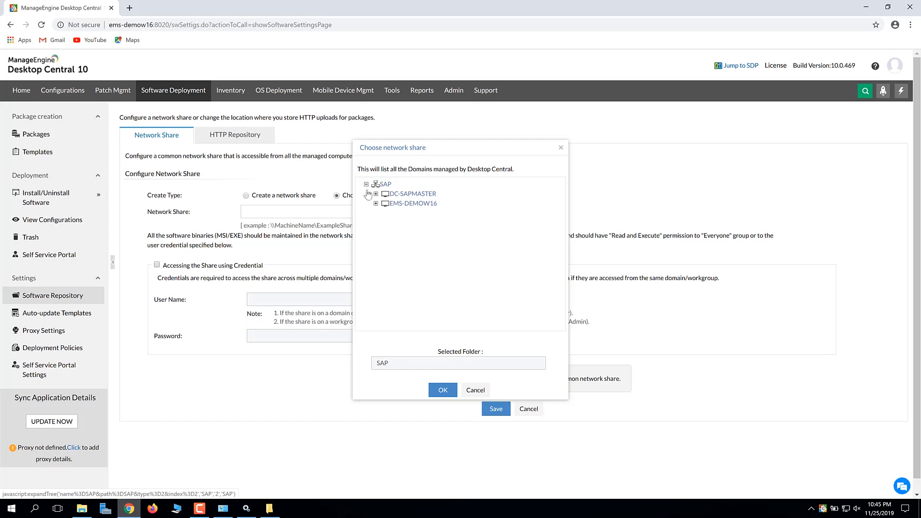
pyautogui.click(375, 204)
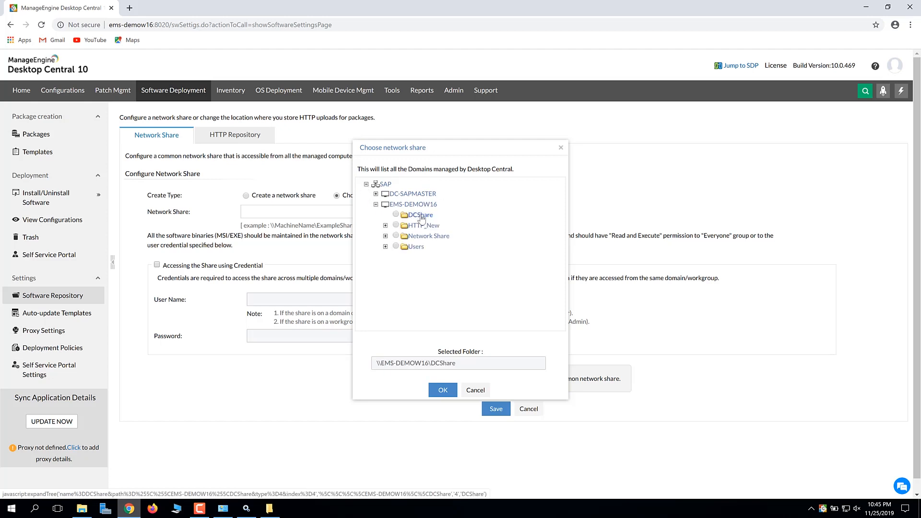
pyautogui.click(443, 391)
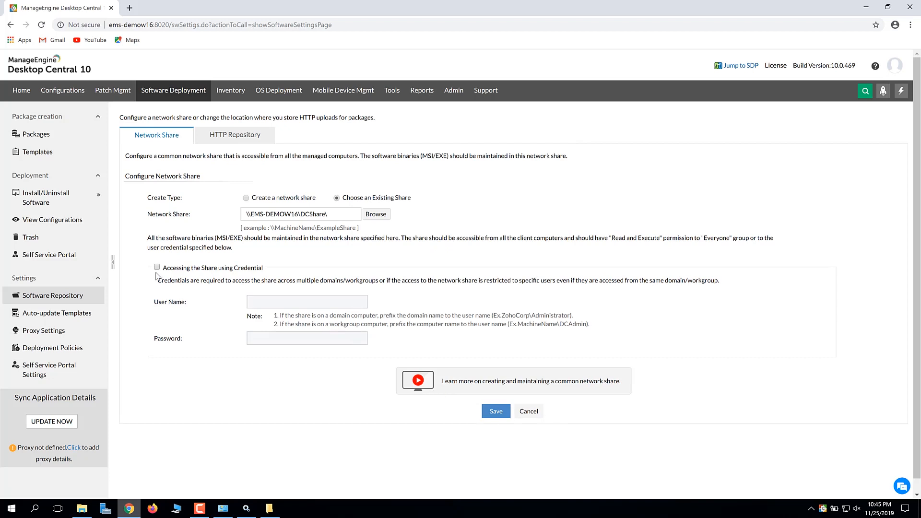
# Step: Save the DCShare network share with administrator credentials and open the HTTP Repository tab
pyautogui.click(157, 267)
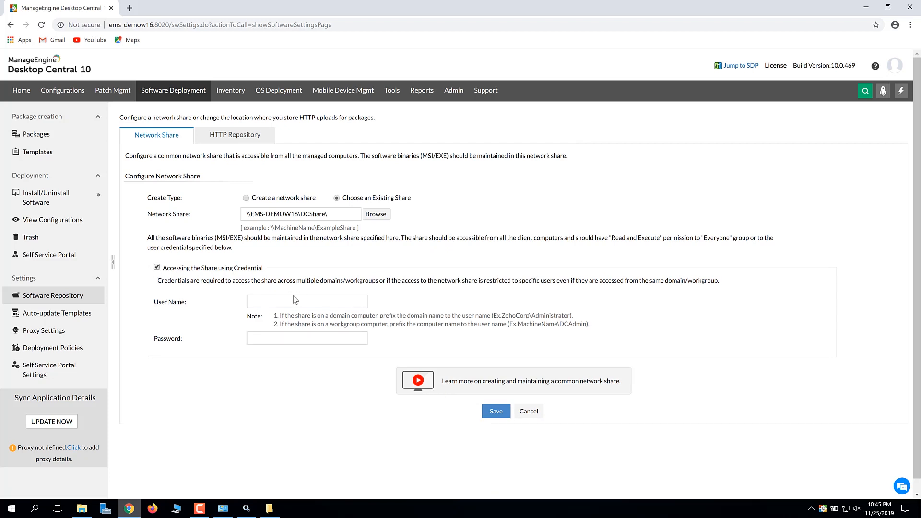
pyautogui.write('SAP\\Administrator')
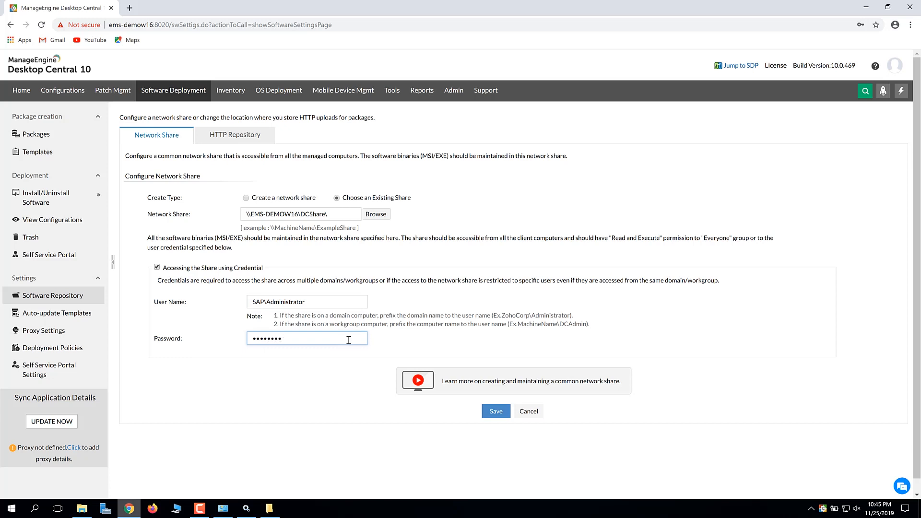
pyautogui.click(496, 412)
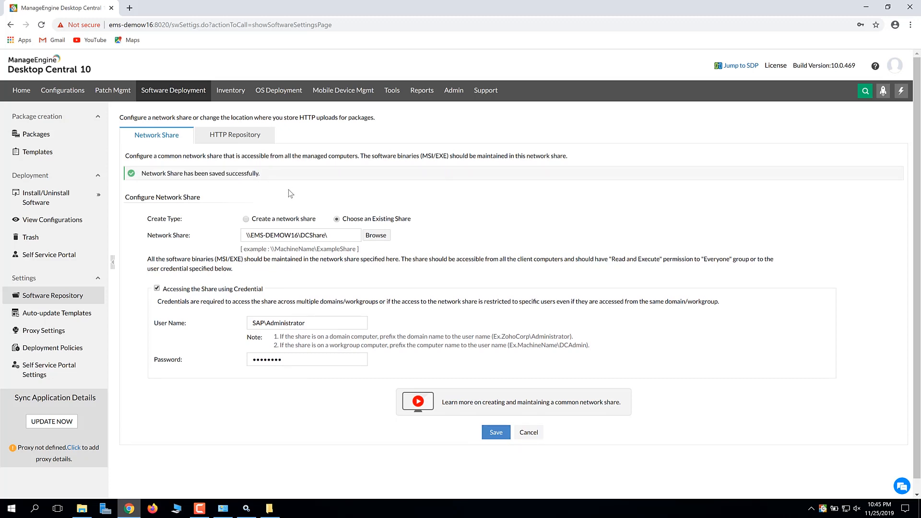
pyautogui.click(235, 135)
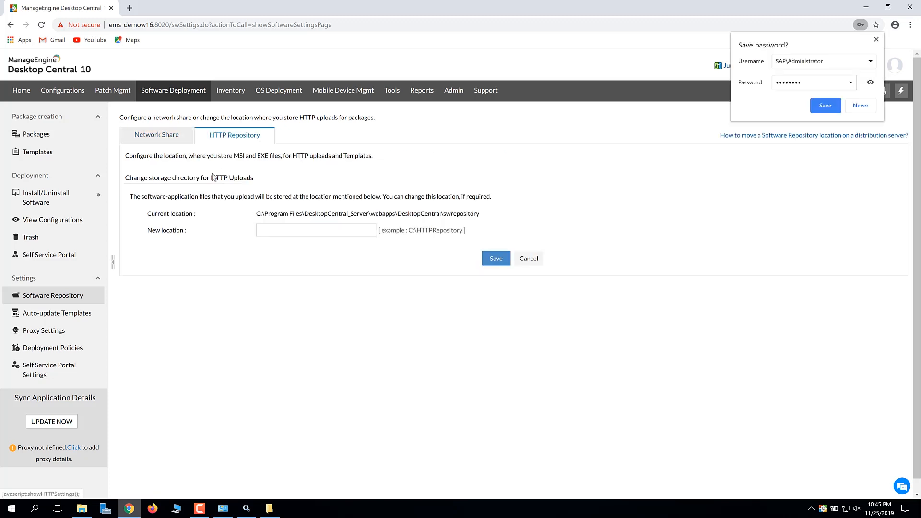
pyautogui.moveTo(280, 205)
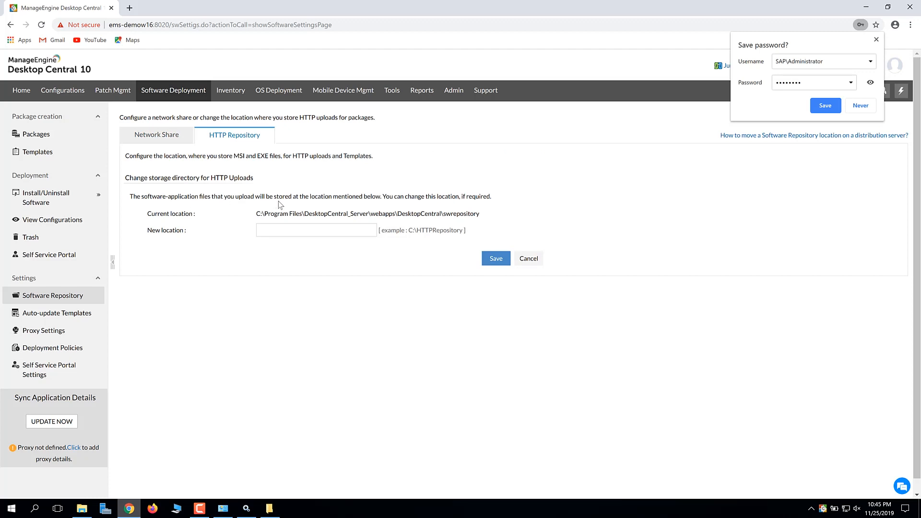
pyautogui.moveTo(421, 205)
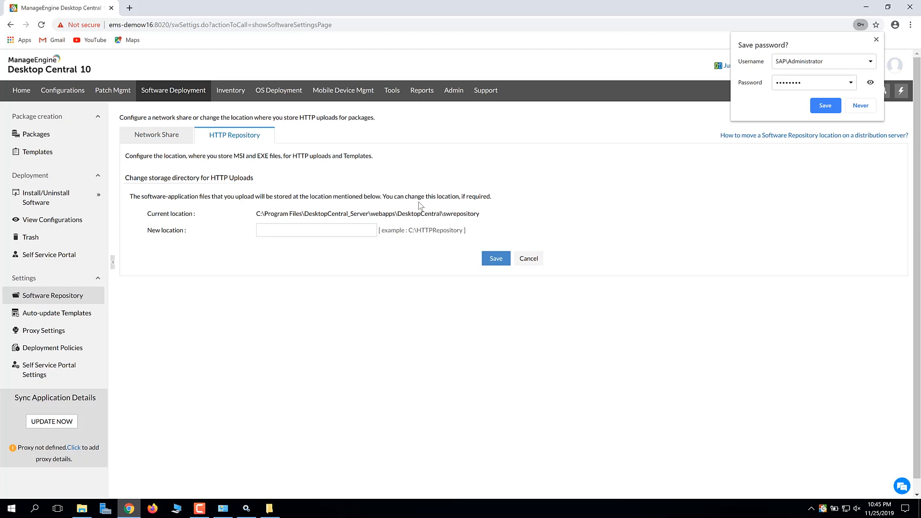
pyautogui.moveTo(365, 216)
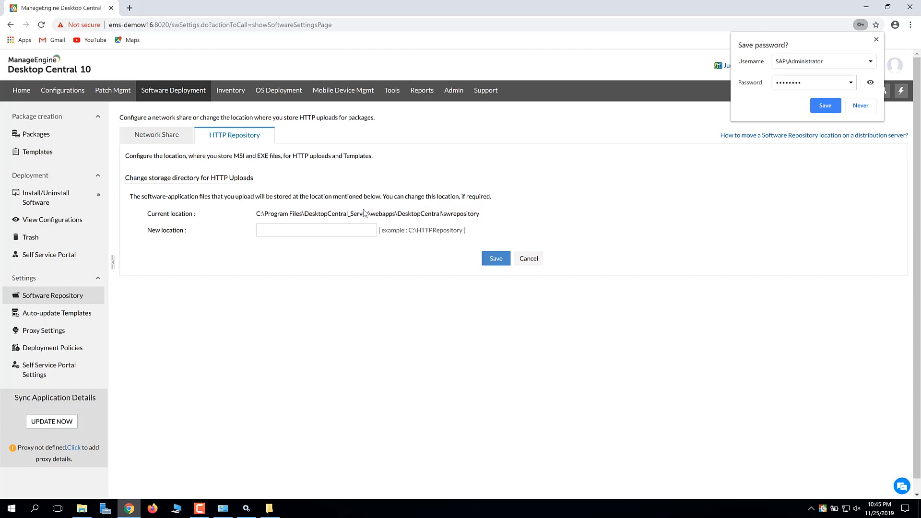
# Step: Decline Chrome's save-password prompt and switch to File Explorer
pyautogui.click(875, 39)
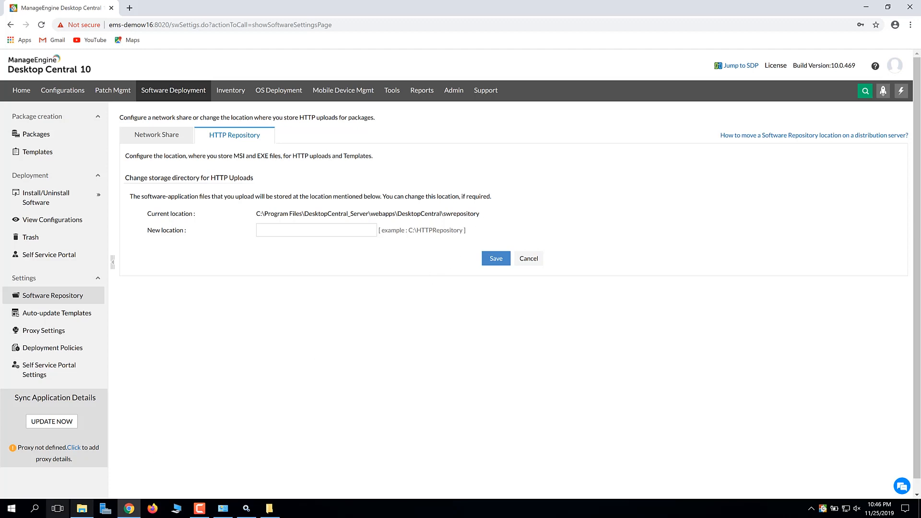
pyautogui.click(81, 508)
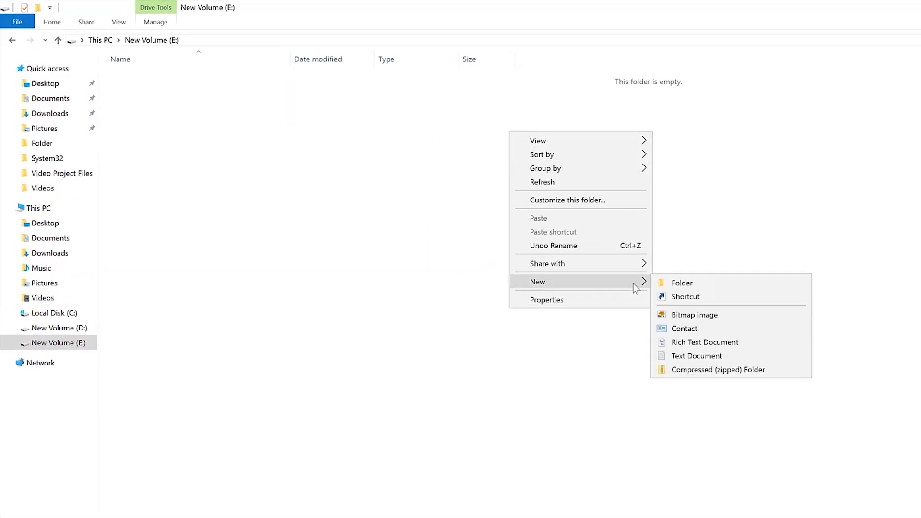
# Step: Create and share an HTTPRepository folder on drive E, then copy its path
pyautogui.click(682, 283)
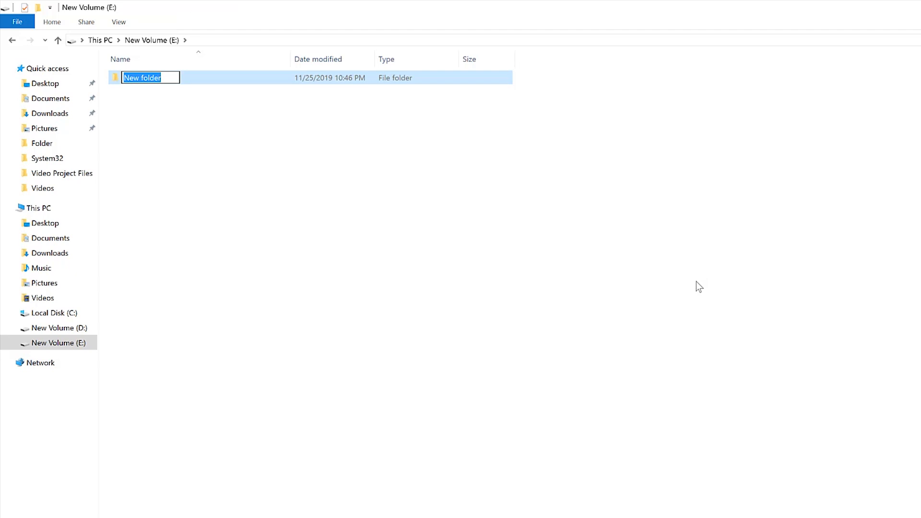
pyautogui.write('HTTPRepository')
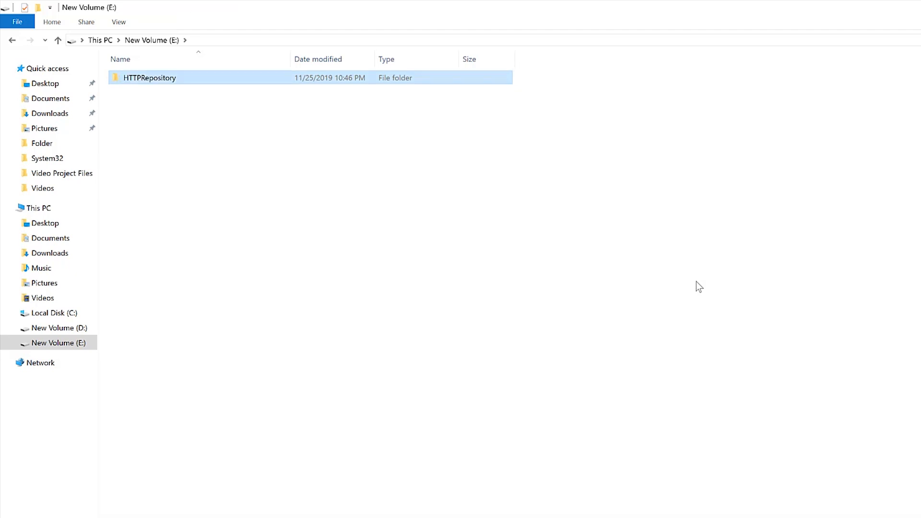
pyautogui.rightClick(149, 78)
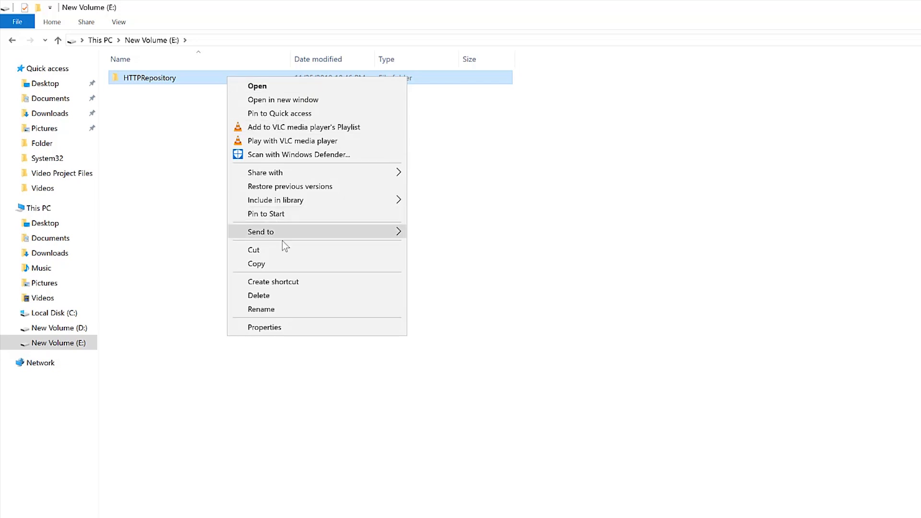
pyautogui.click(264, 327)
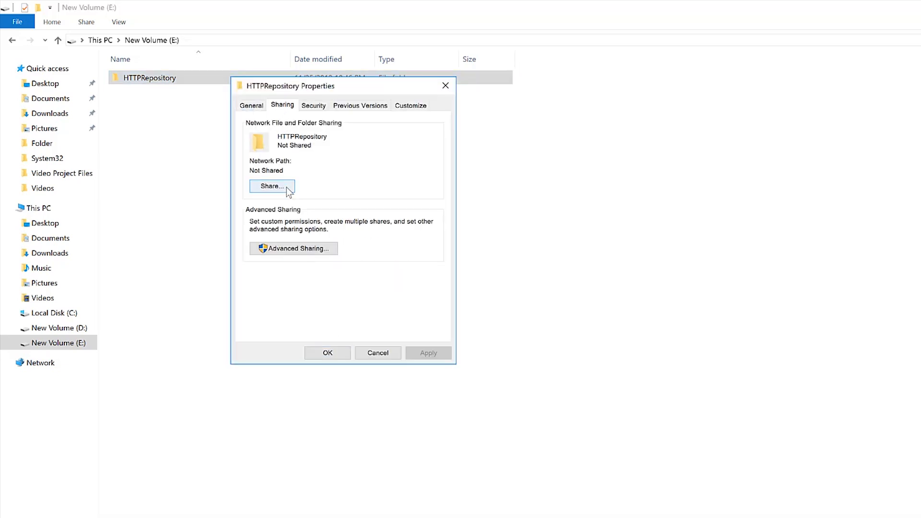
pyautogui.click(271, 186)
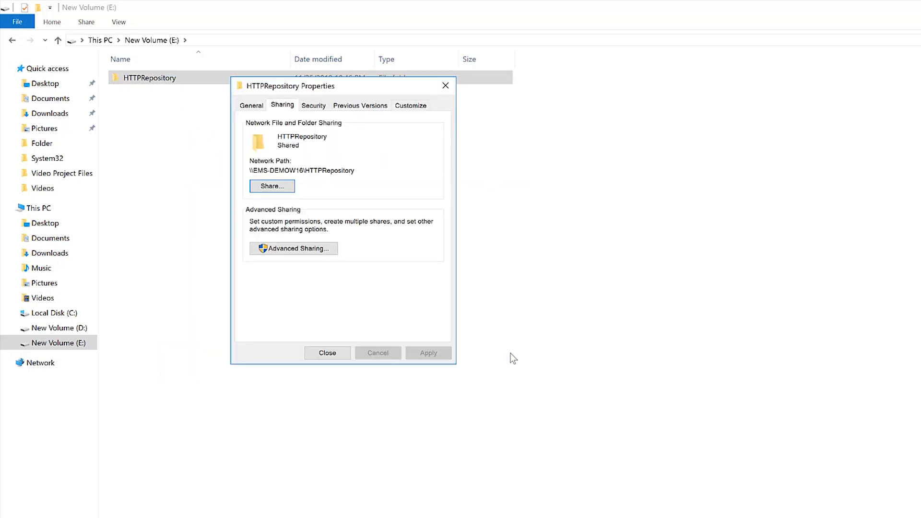
pyautogui.click(327, 353)
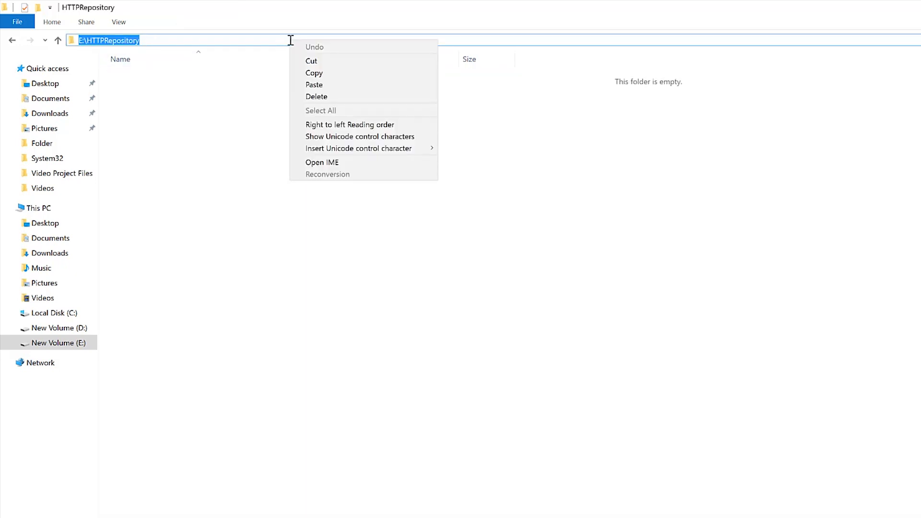
pyautogui.click(274, 316)
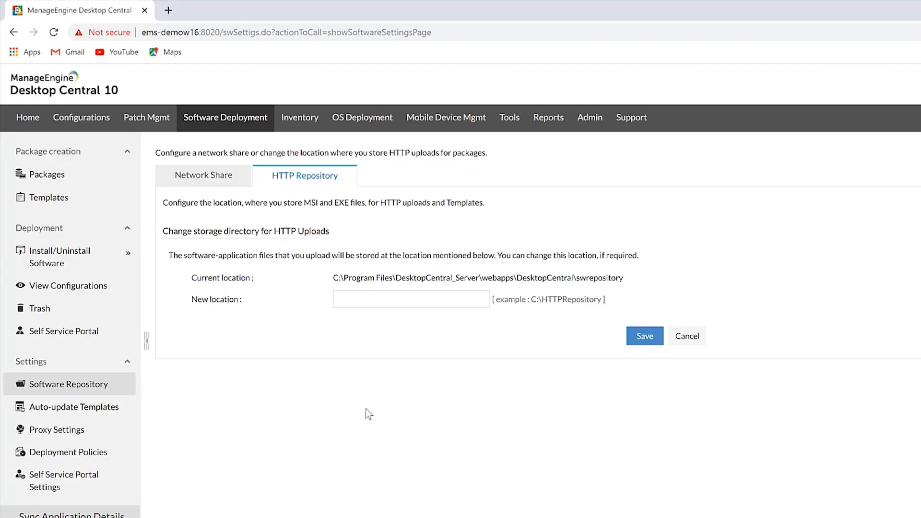
# Step: Paste E:\HTTPRepository as the new HTTP repository location and save it
pyautogui.rightClick(411, 299)
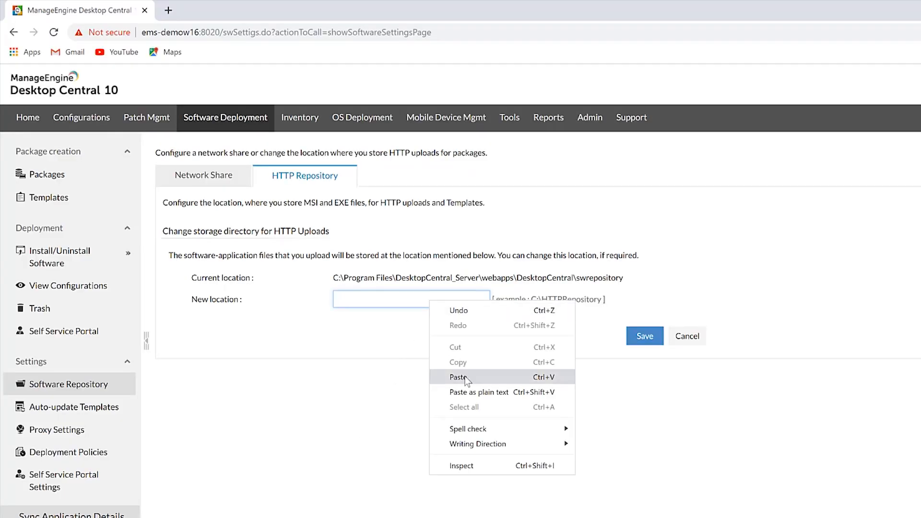
pyautogui.click(457, 377)
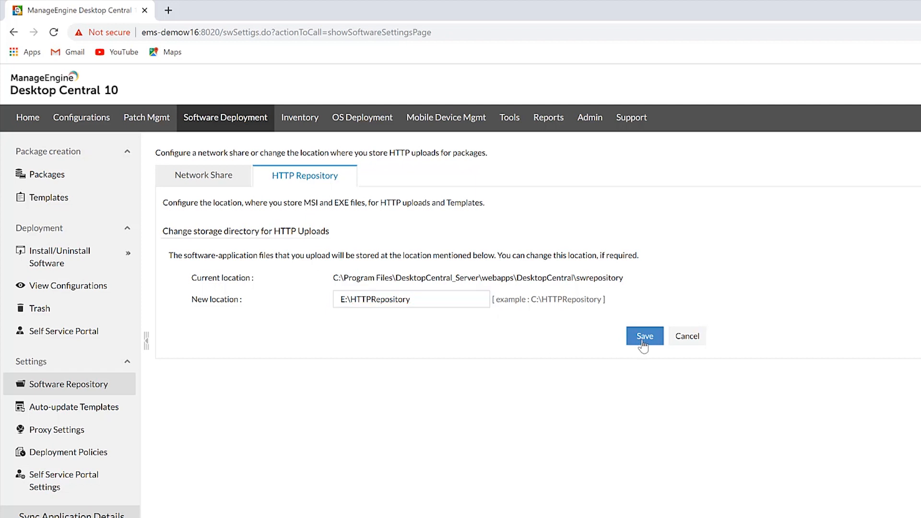
pyautogui.click(645, 337)
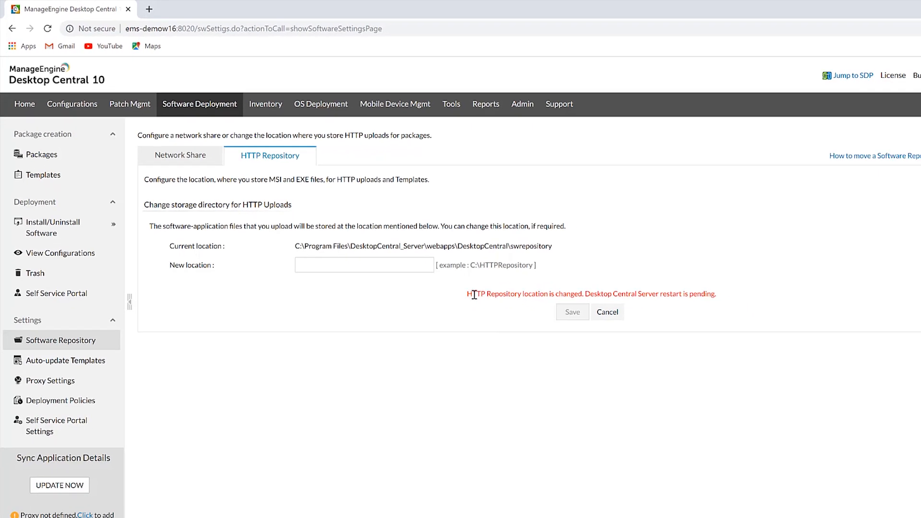